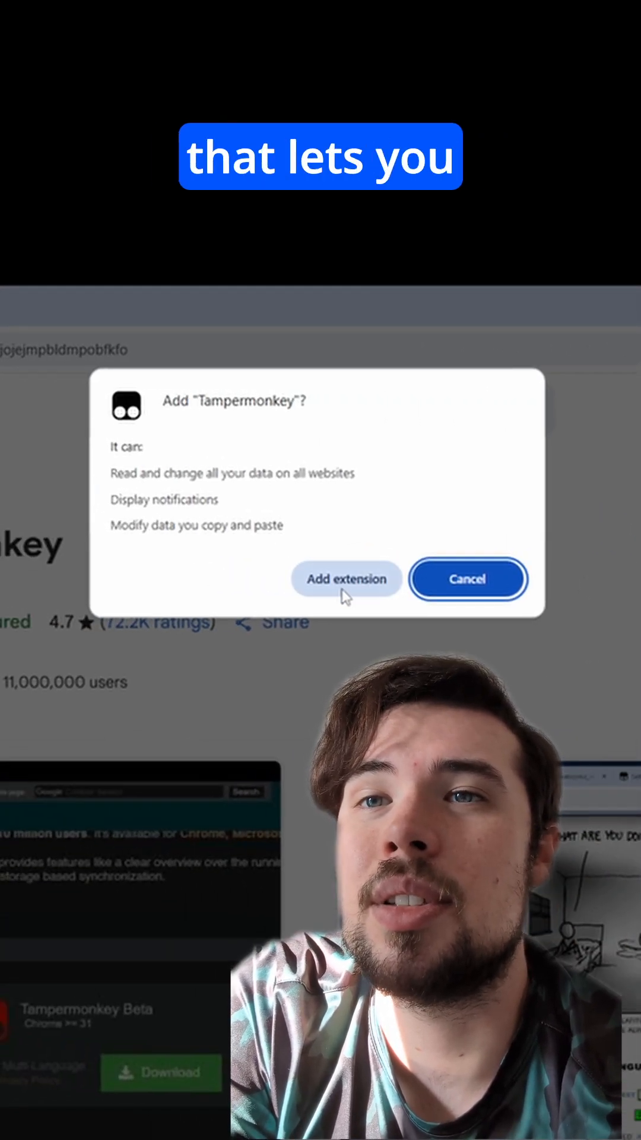
- Add the Tampermonkey extension to Chrome and start a new user script
{"action": "left_click", "coordinate": [483, 349]}
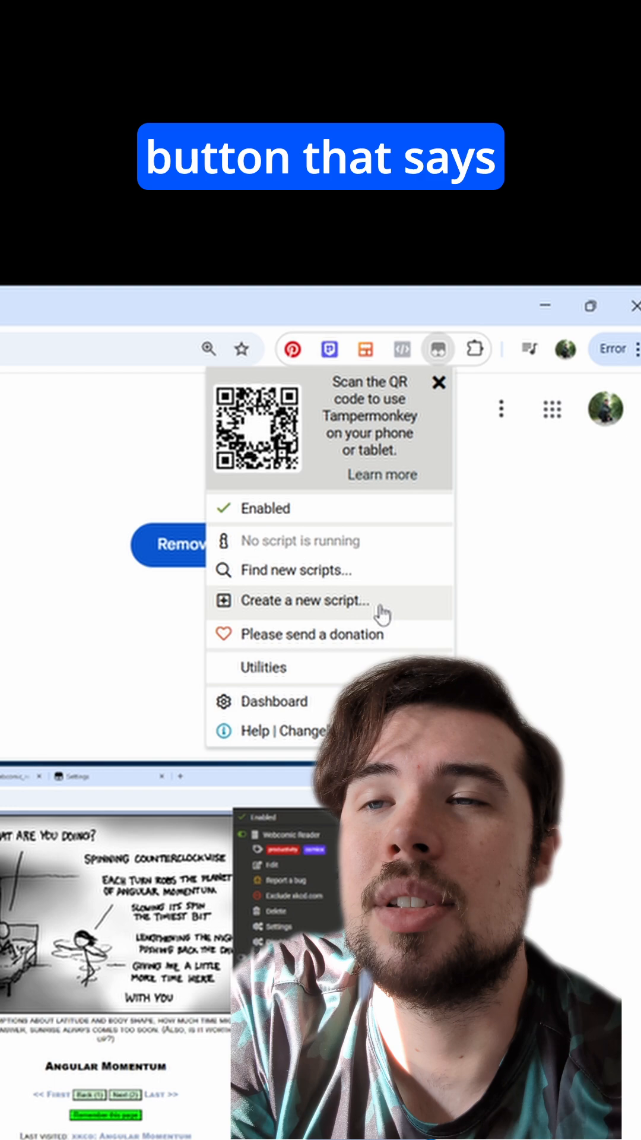
{"action": "left_click", "coordinate": [307, 600]}
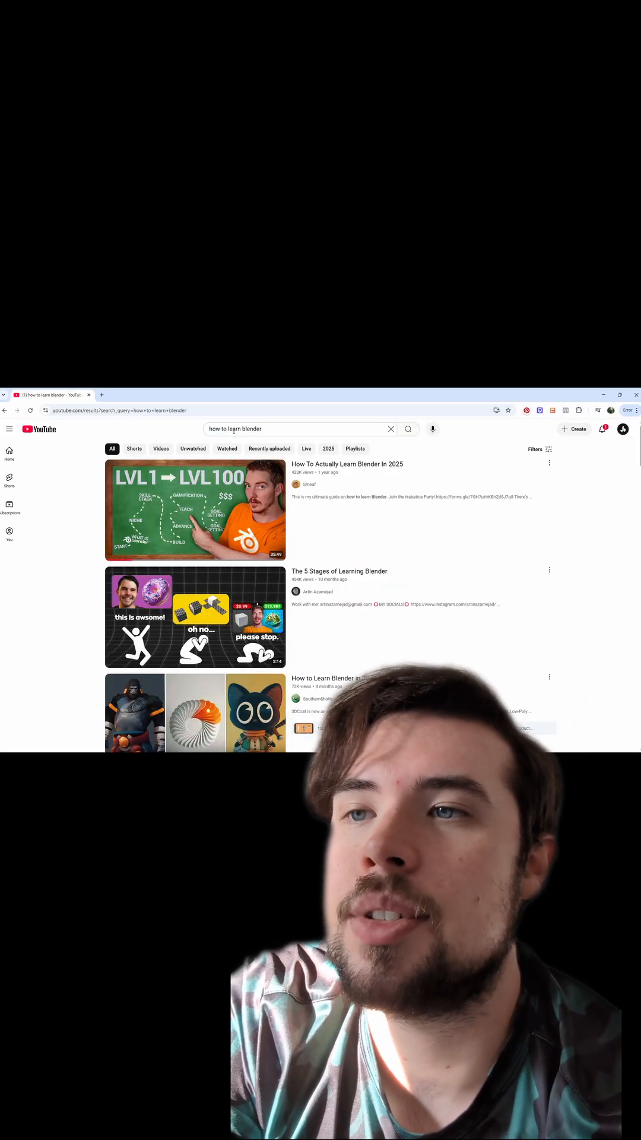
- Leave the 'how to learn blender' results for the YouTube home feed via the sidebar
{"action": "left_click", "coordinate": [9, 454]}
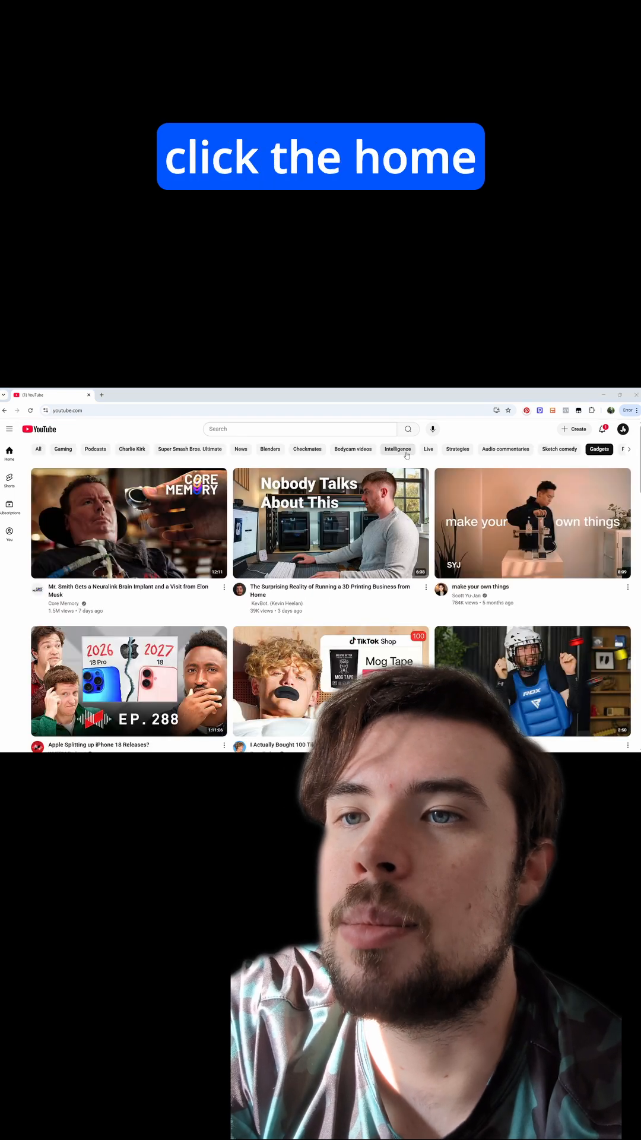